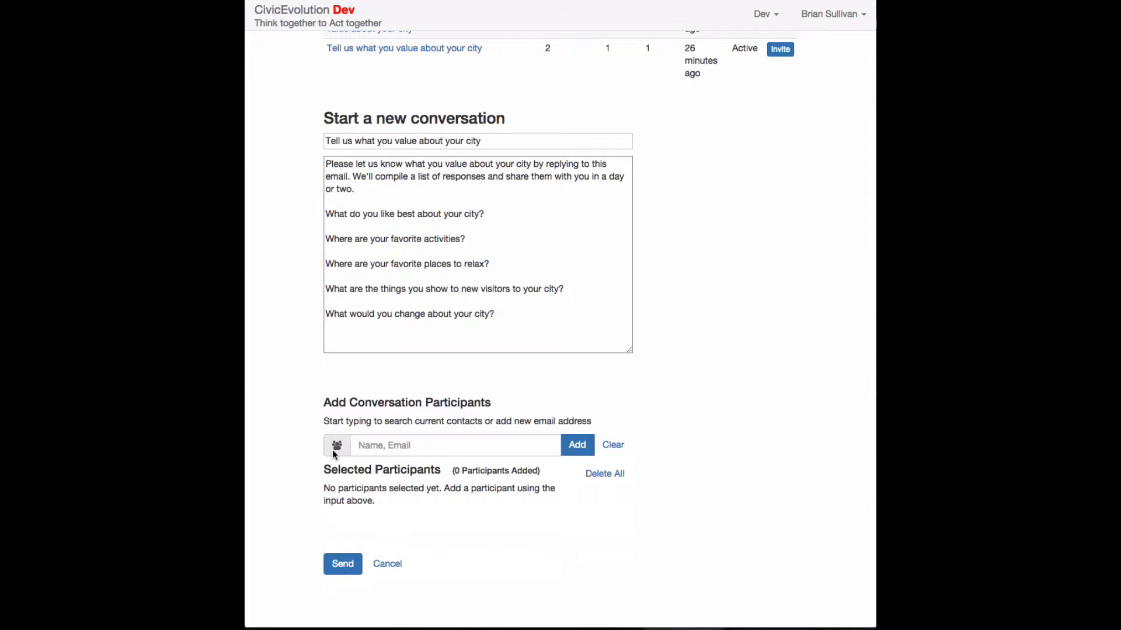
# - Add three contacts as participants and send them the city-values conversation
pyautogui.click(337, 445)
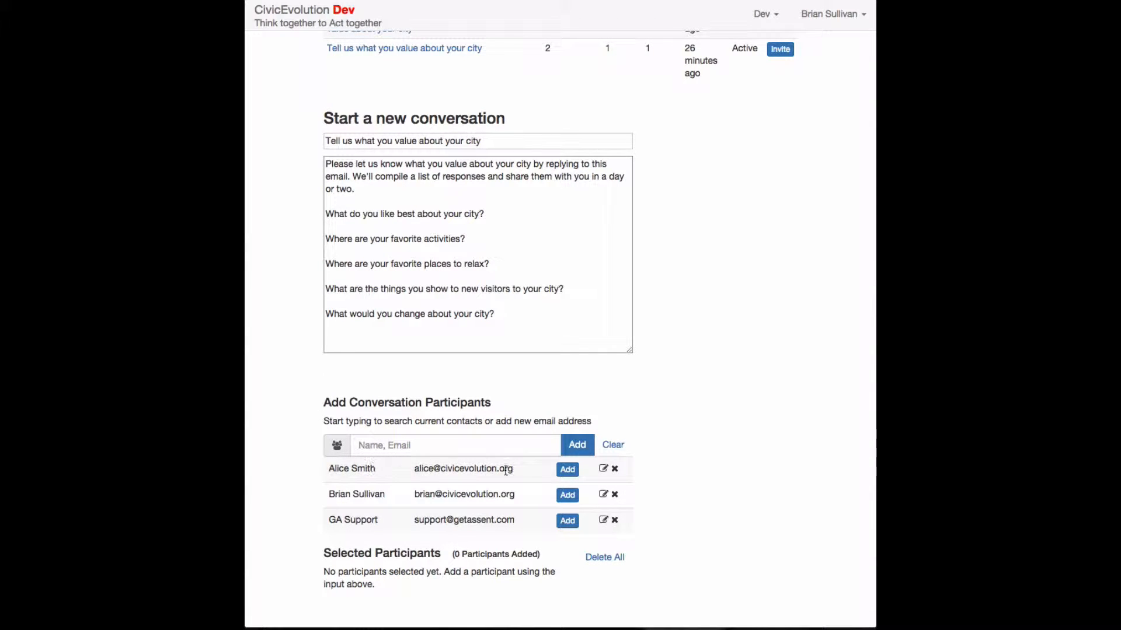
pyautogui.click(566, 495)
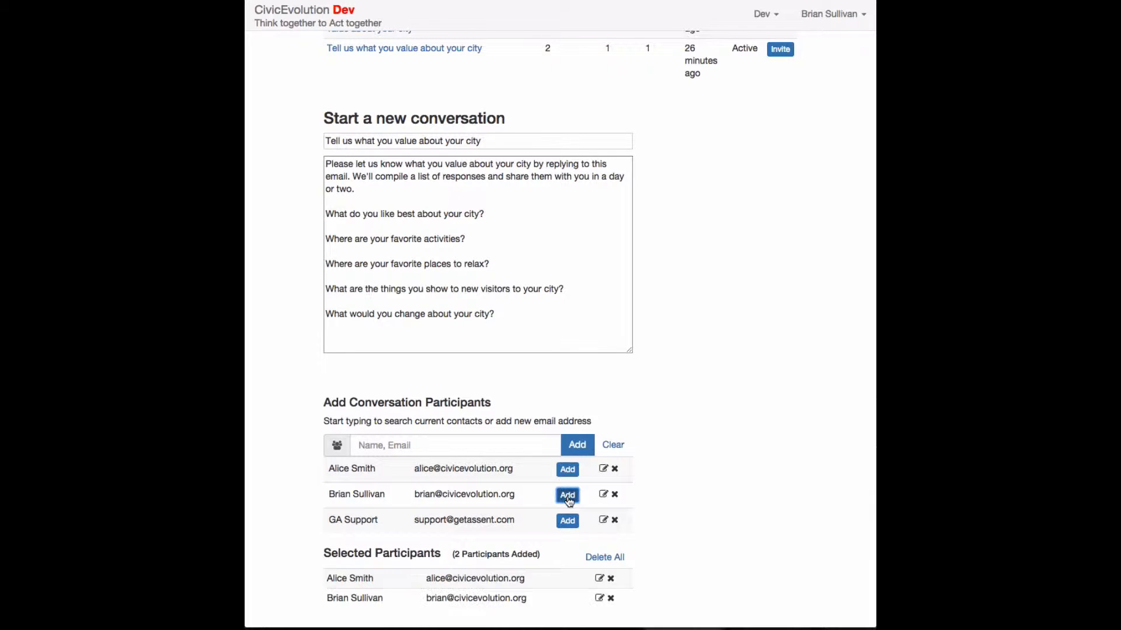
pyautogui.click(566, 520)
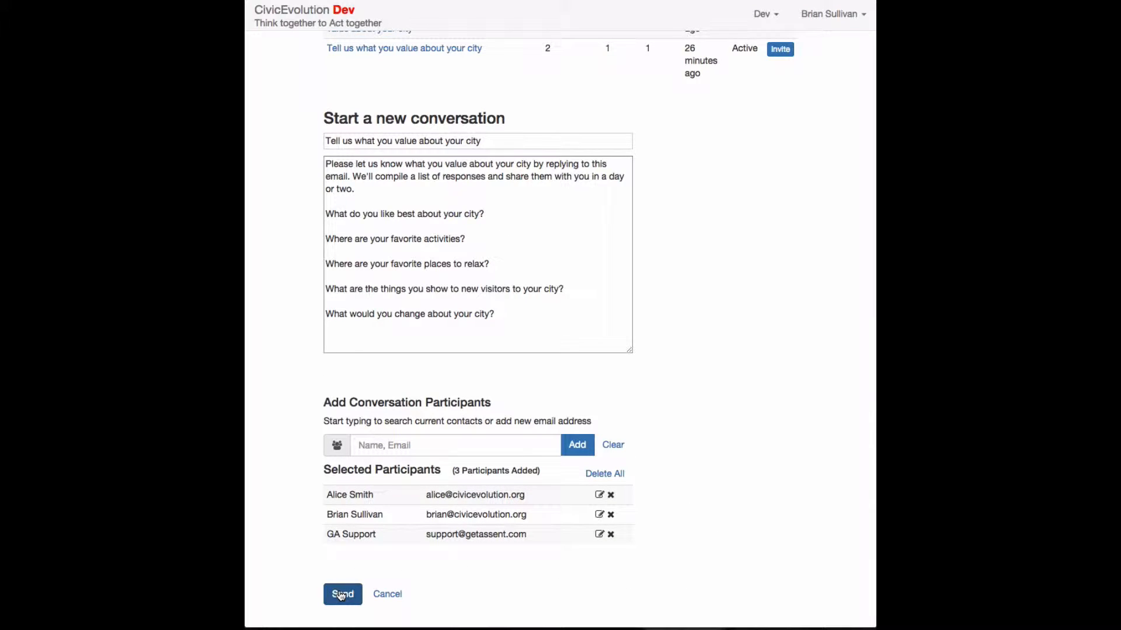
pyautogui.click(342, 594)
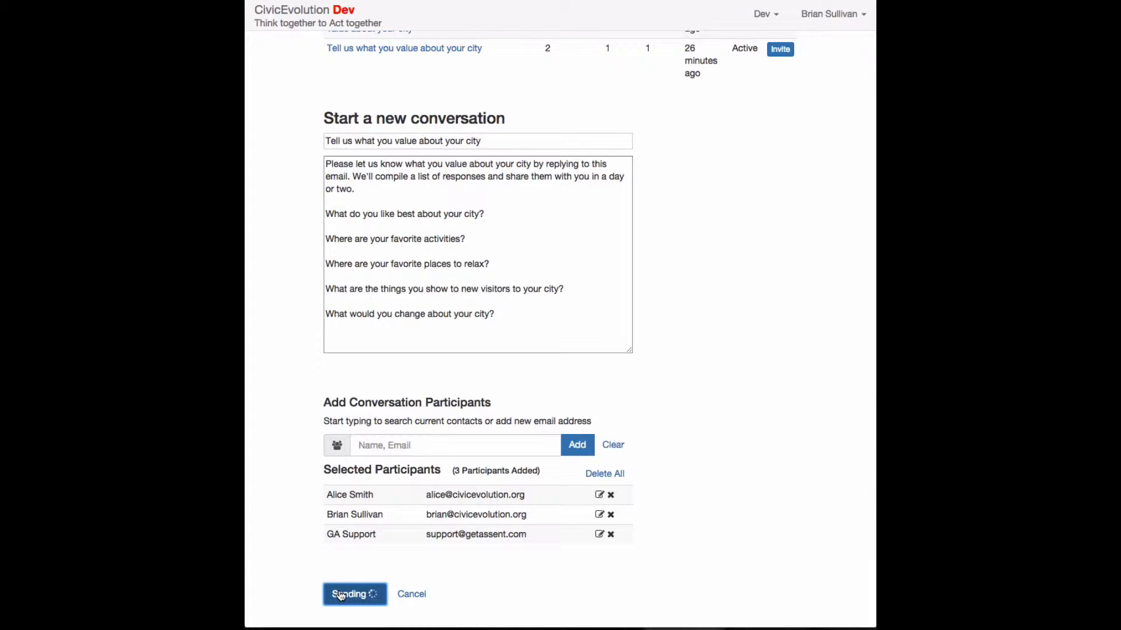
pyautogui.click(353, 594)
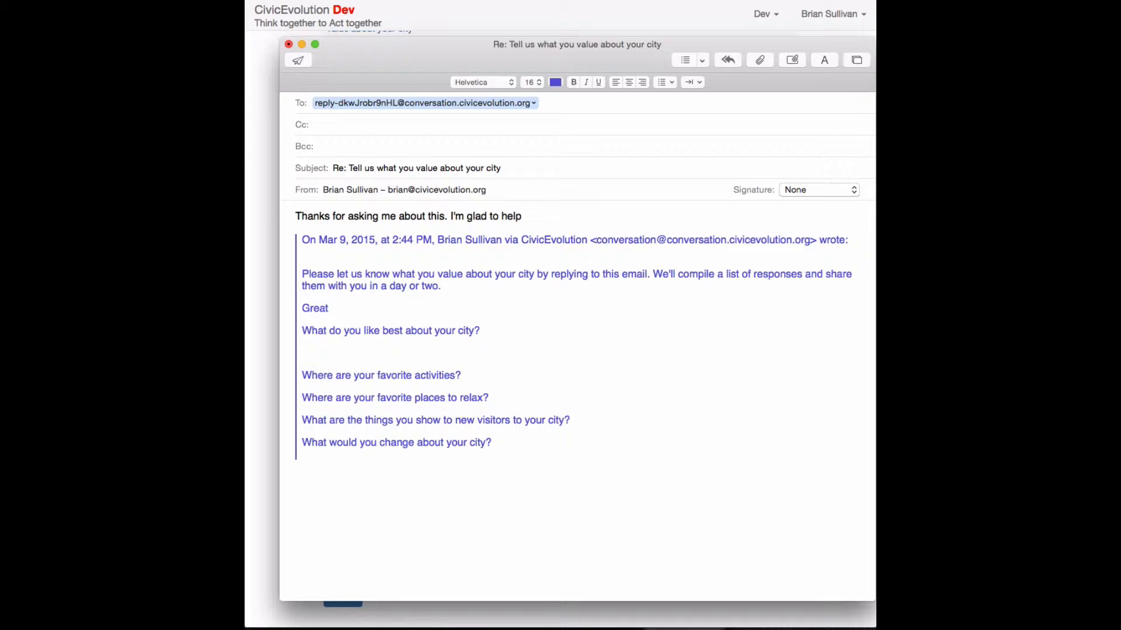
# - Answer inline: fantastic weather, friendly people, tech scene, places to eat, Beach and the Mission
pyautogui.write('The weather is fantastic. The people are friendly. There is a great tech scene and employmen')
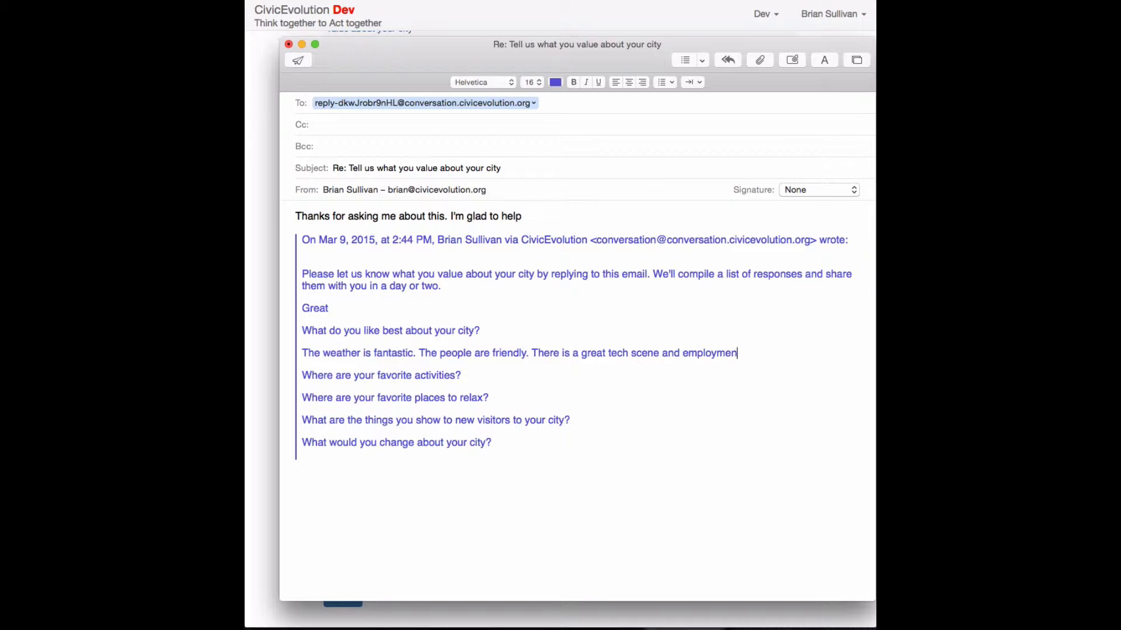
pyautogui.write('here.')
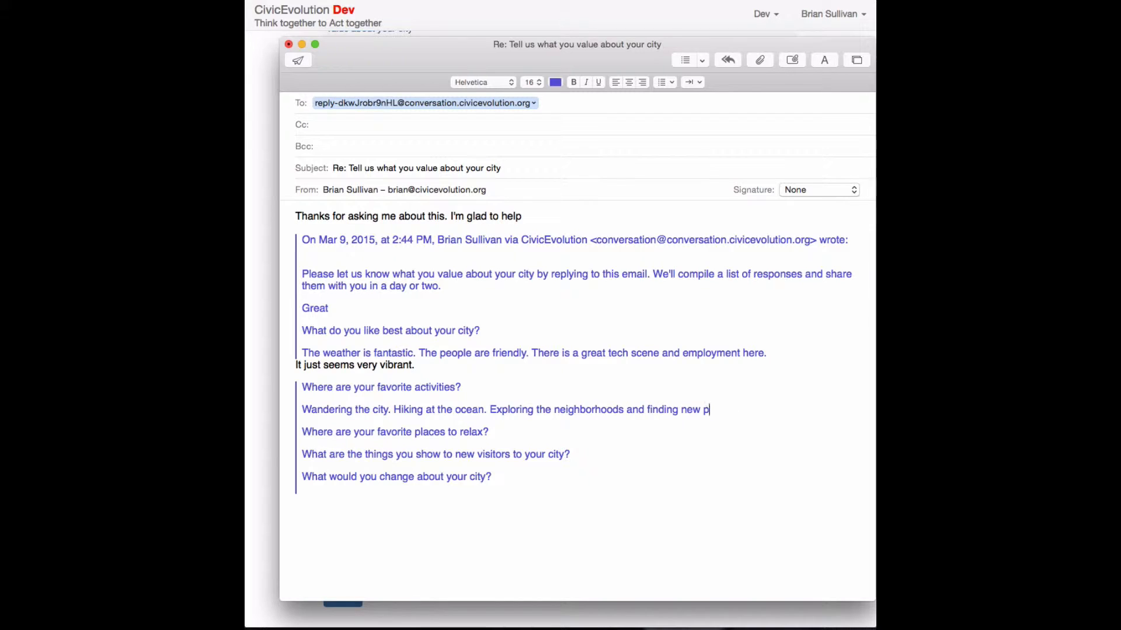
pyautogui.write('laces to eat')
pyautogui.write('The terrific views. The interesting neighborhoods like Chinatown and North')
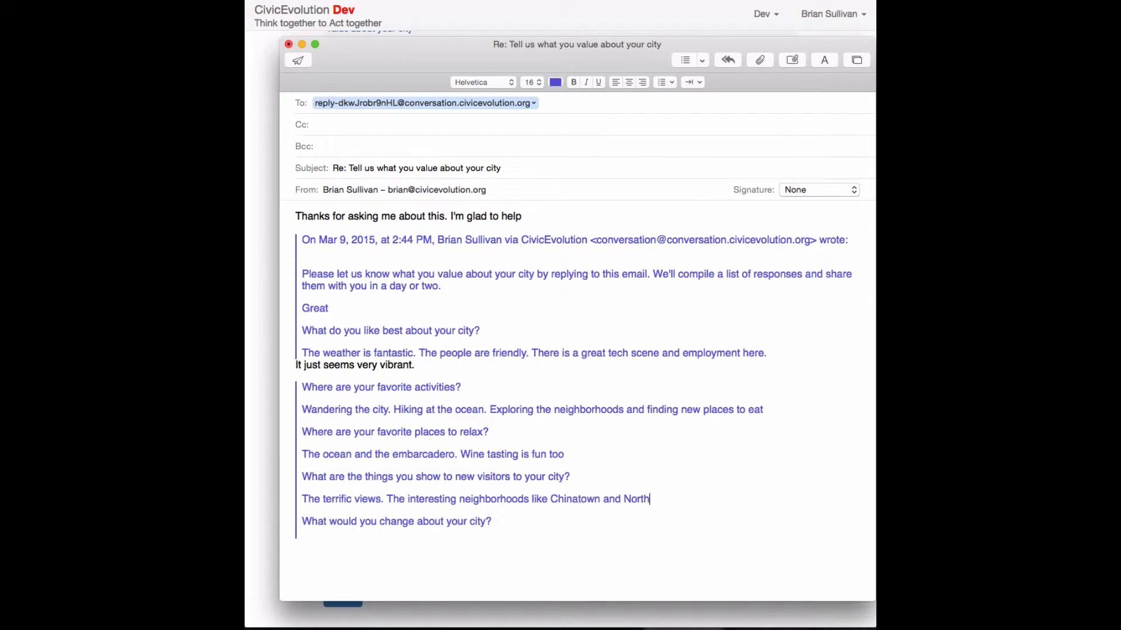
pyautogui.write('Beach and the Mission')
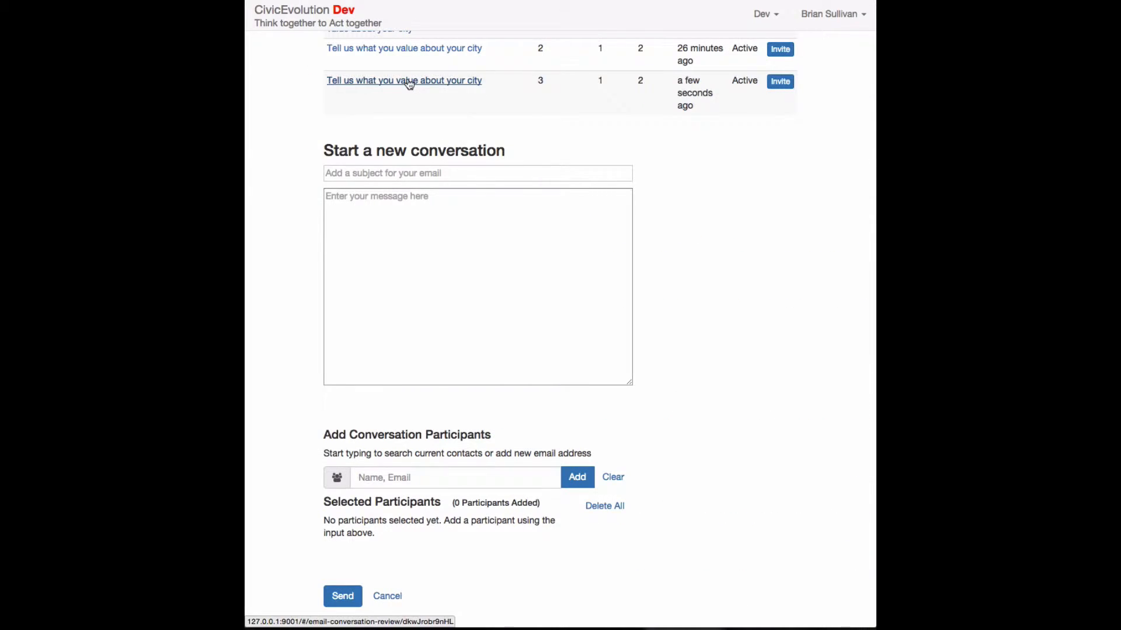
# - Open the new conversation's replies and annotate 'Public transit' and the great weather phrase
pyautogui.click(404, 80)
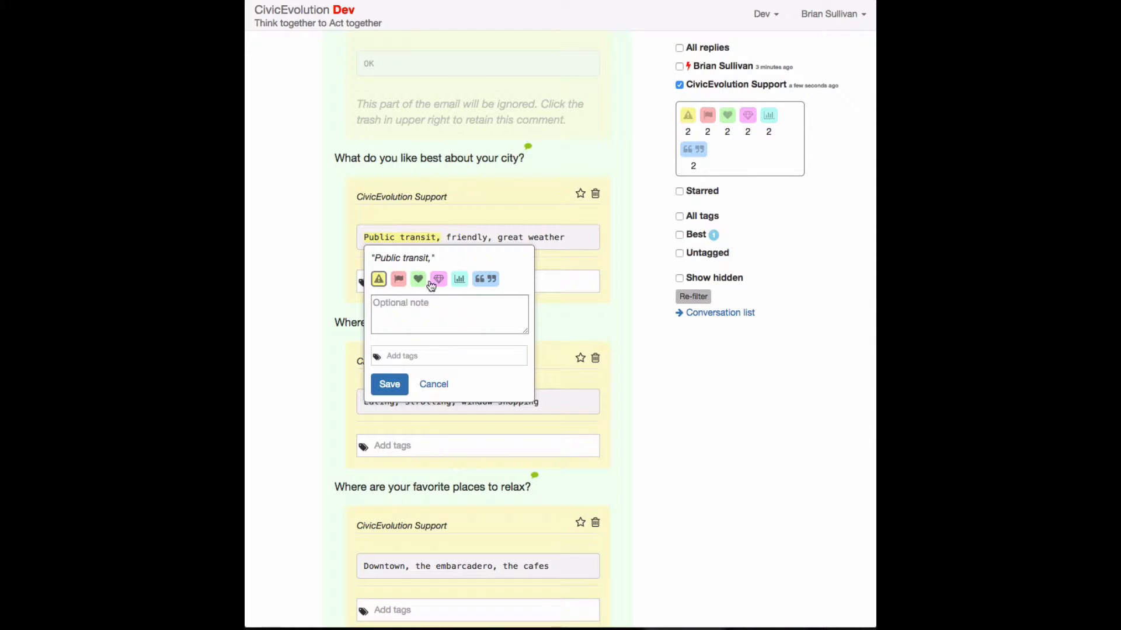
pyautogui.click(388, 384)
pyautogui.write('weather')
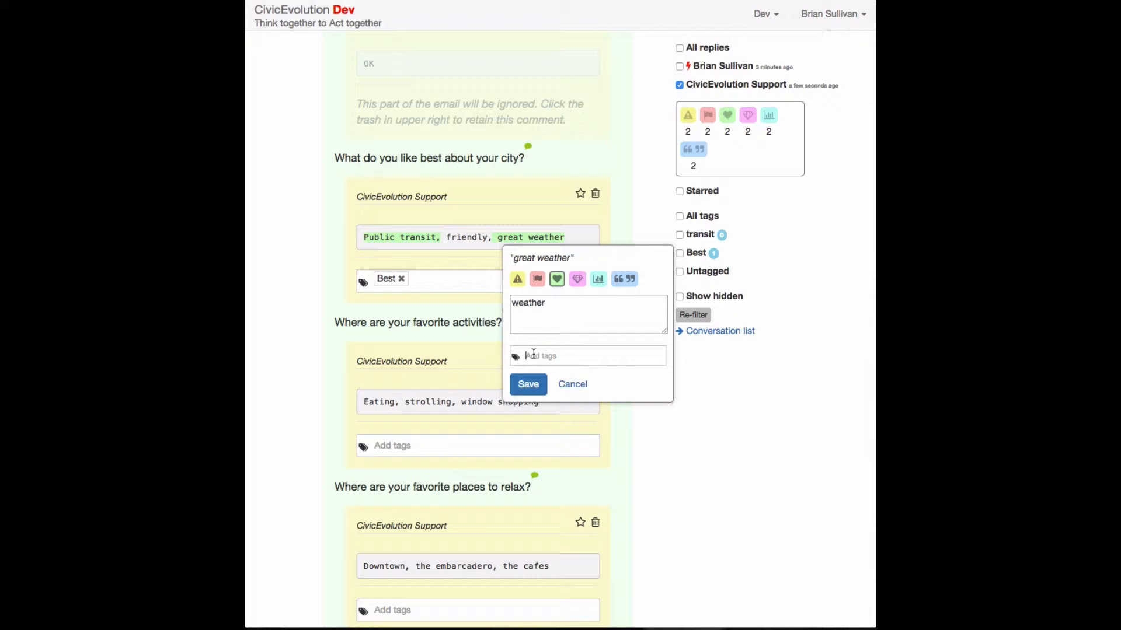
pyautogui.click(528, 384)
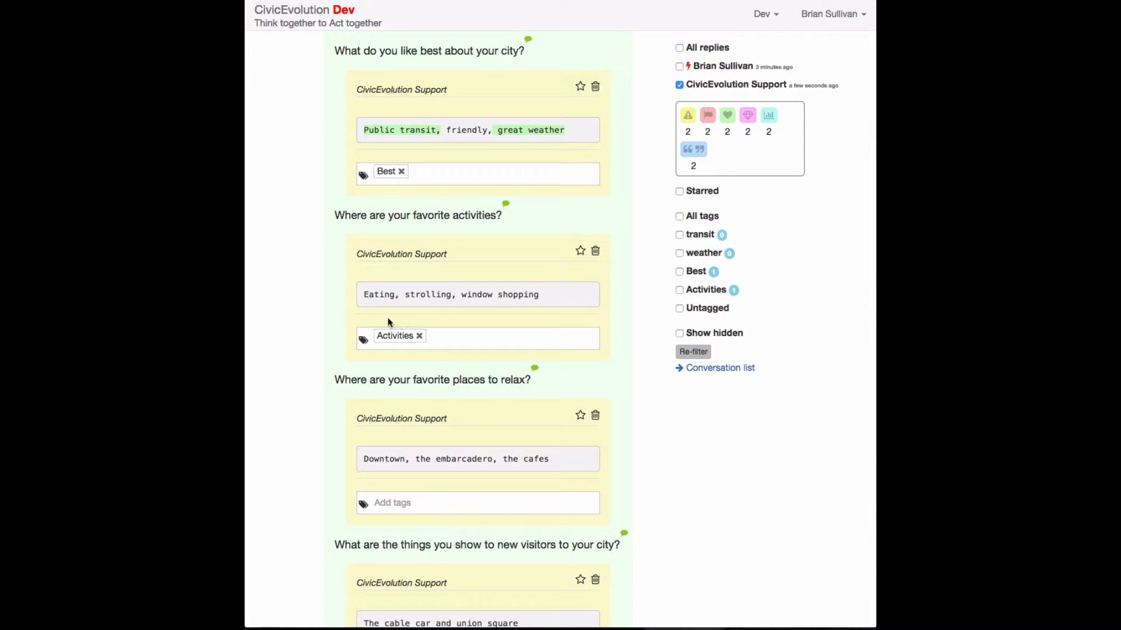
pyautogui.scroll(-3)
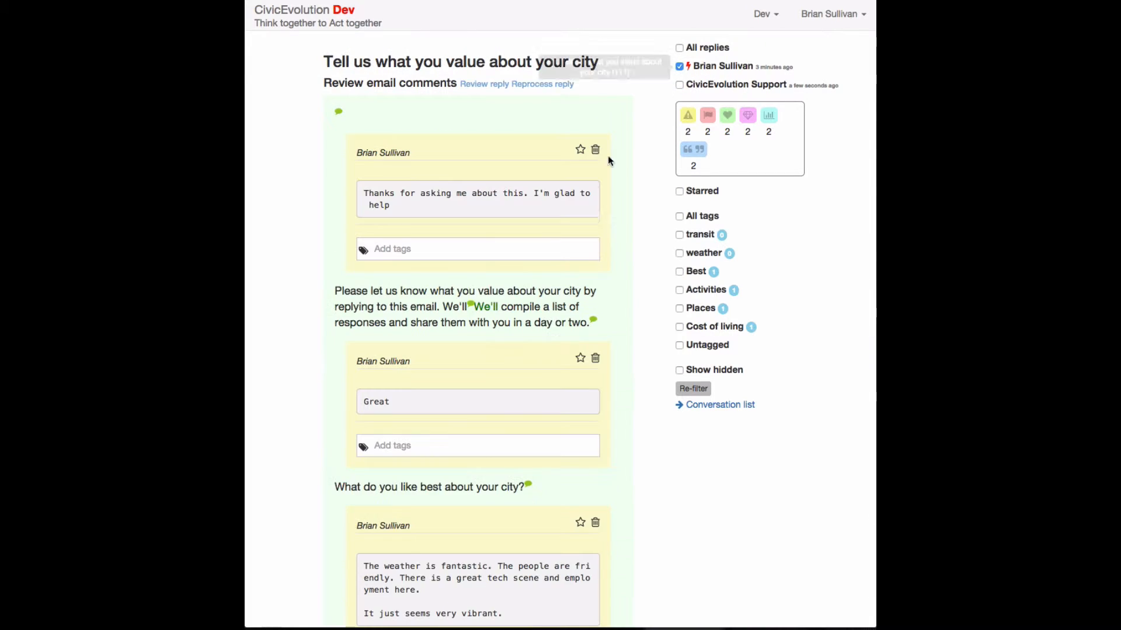
# - Save annotations on neighborhoods and the quote about interesting neighborhoods
pyautogui.scroll(-3)
pyautogui.write('neighb')
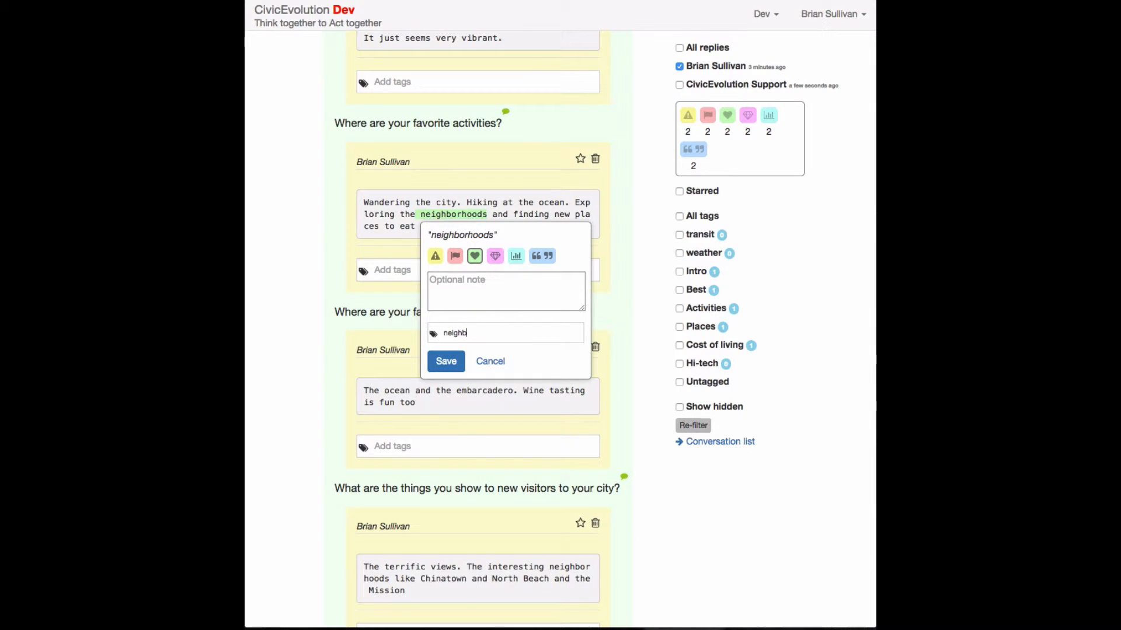
pyautogui.click(446, 361)
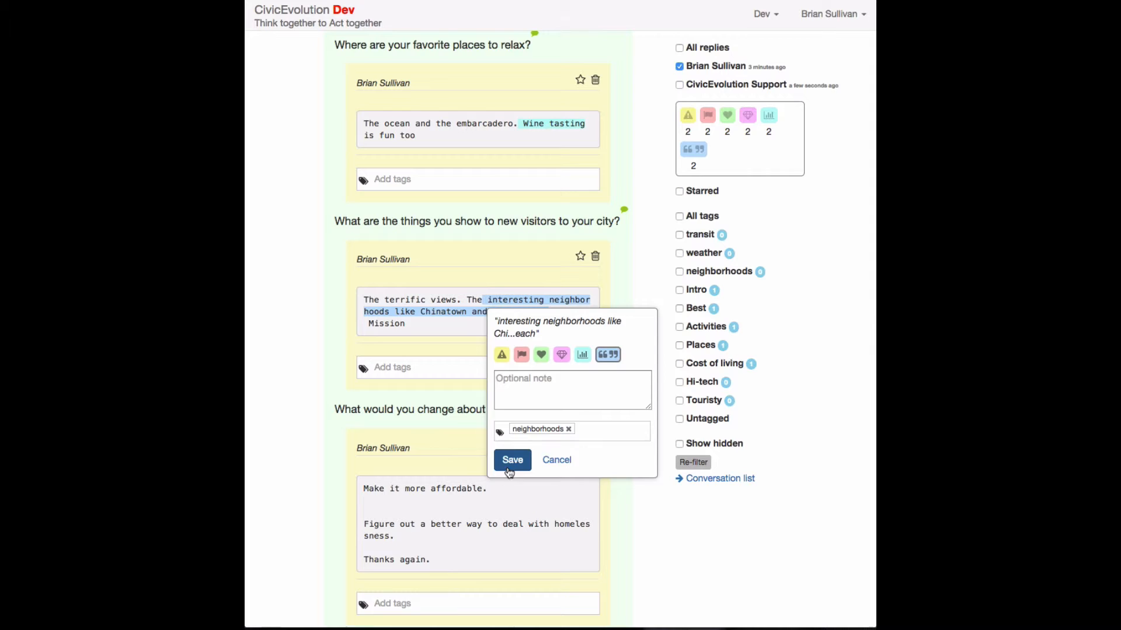
pyautogui.click(511, 459)
pyautogui.write('Homelessness')
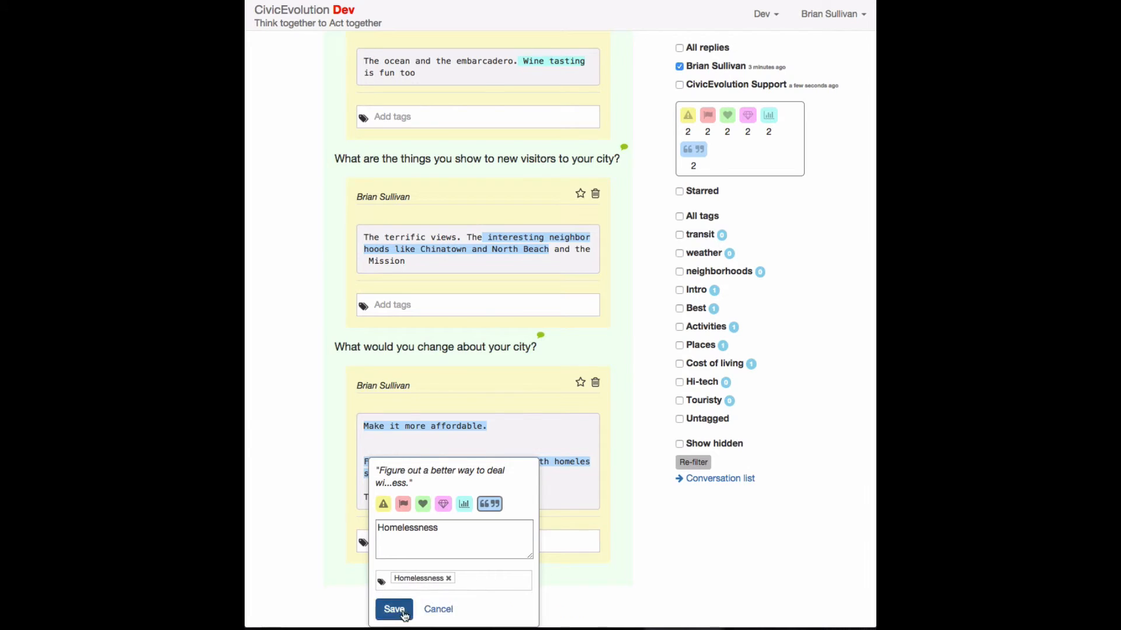
# - Save the Homelessness quote, list comments in the collection excluding Intro, abandon the title edit
pyautogui.click(394, 608)
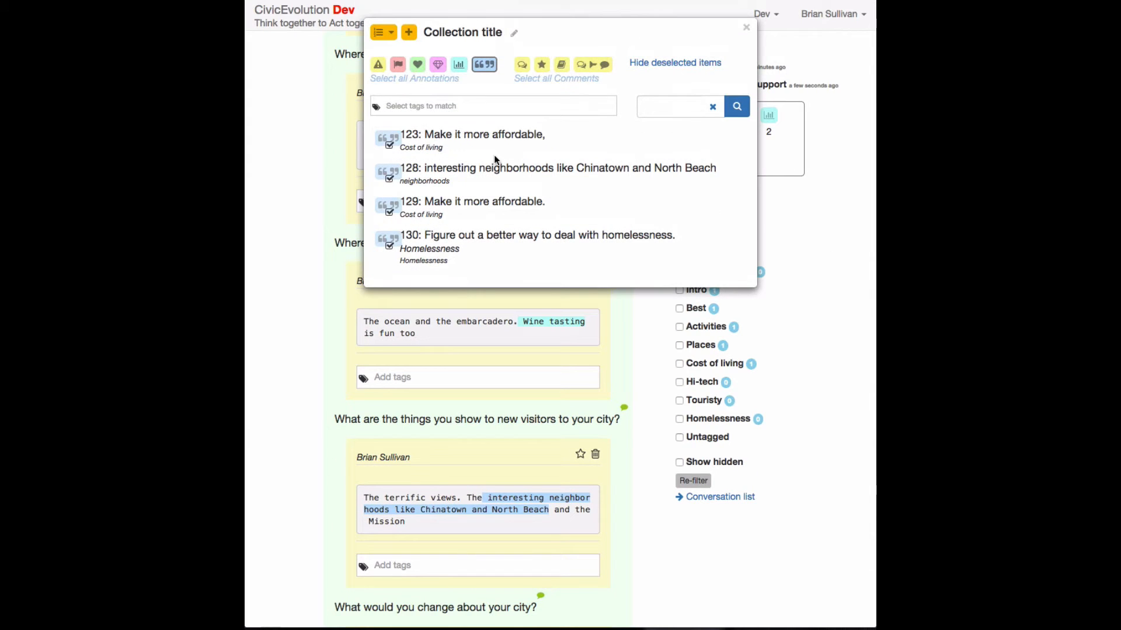
pyautogui.click(523, 73)
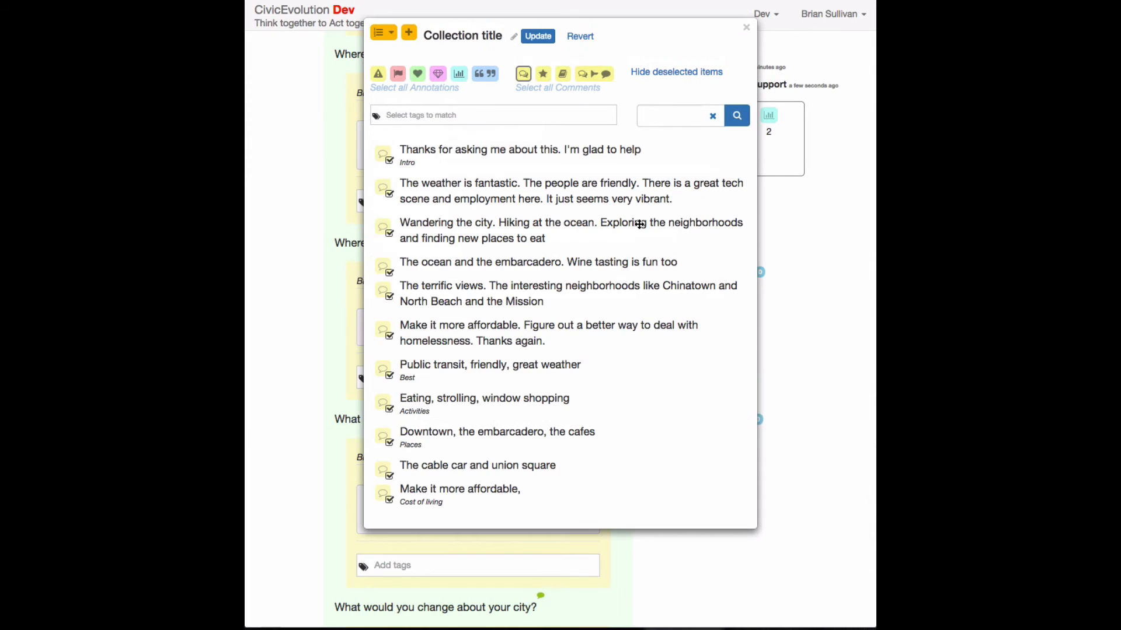
pyautogui.click(389, 155)
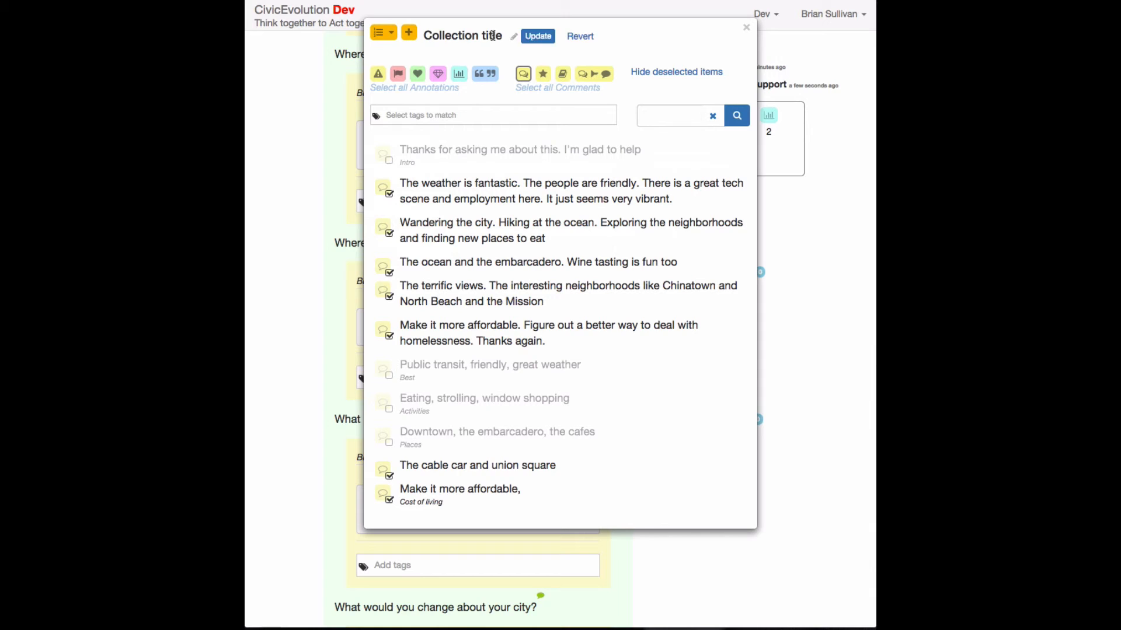
pyautogui.write('Things p')
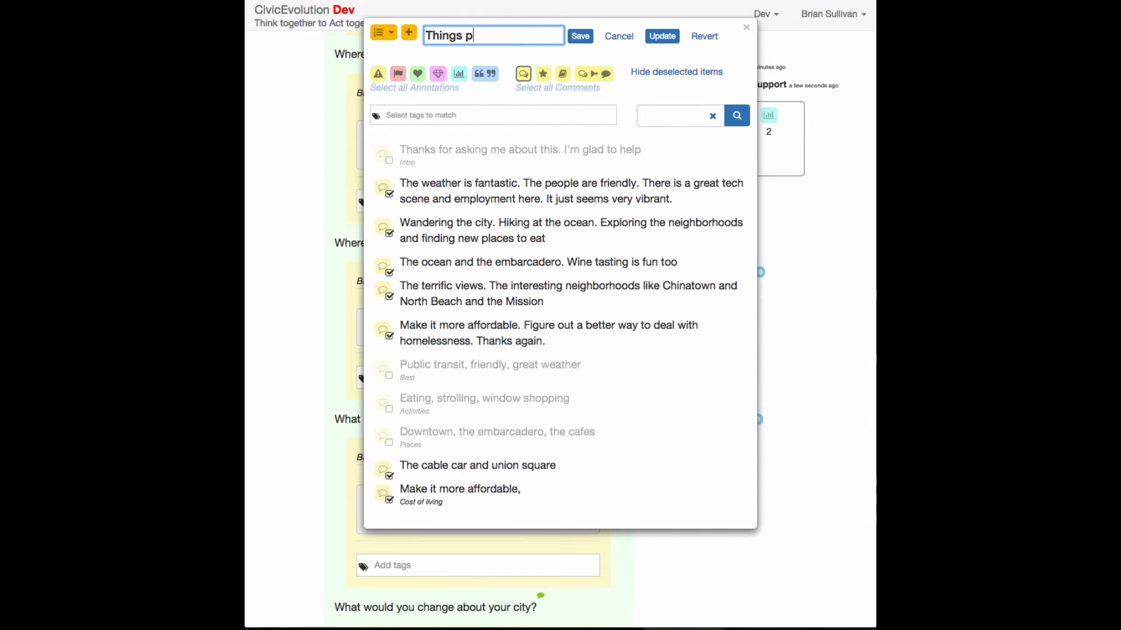
pyautogui.click(580, 35)
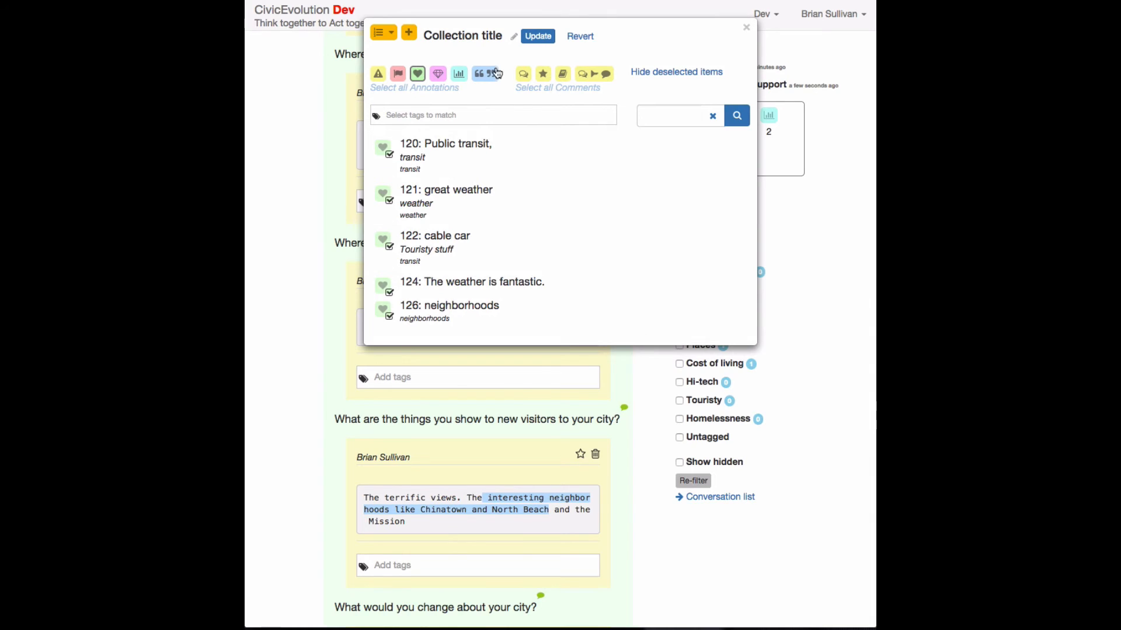
# - Show quote annotations in the collection and save its title as 'Great quotes to share'
pyautogui.click(484, 73)
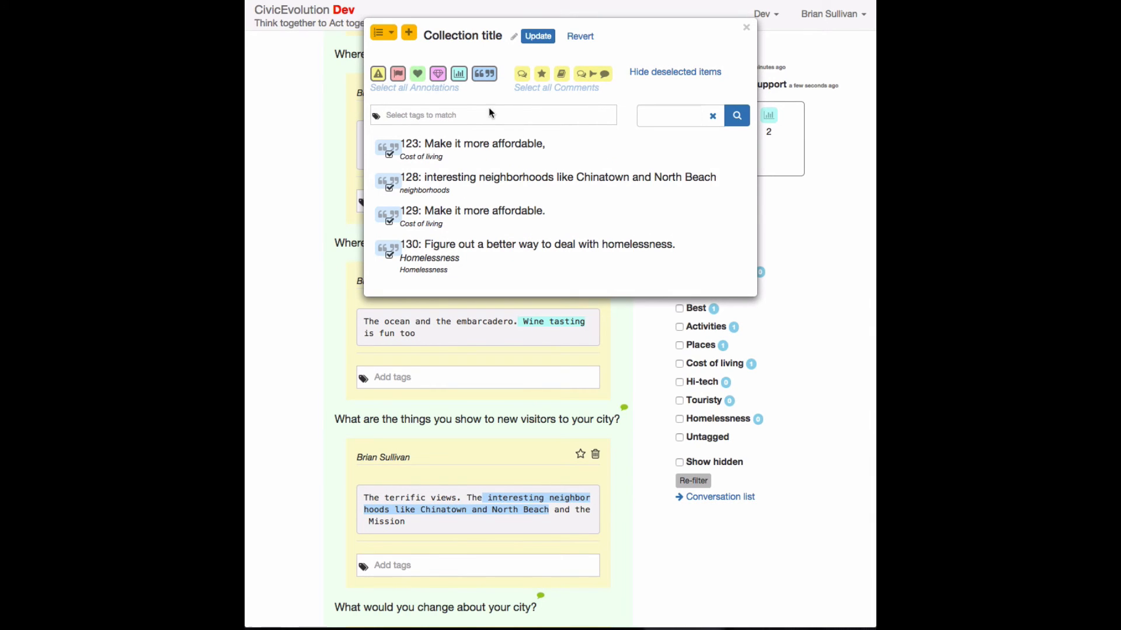
pyautogui.write('Great quotes to')
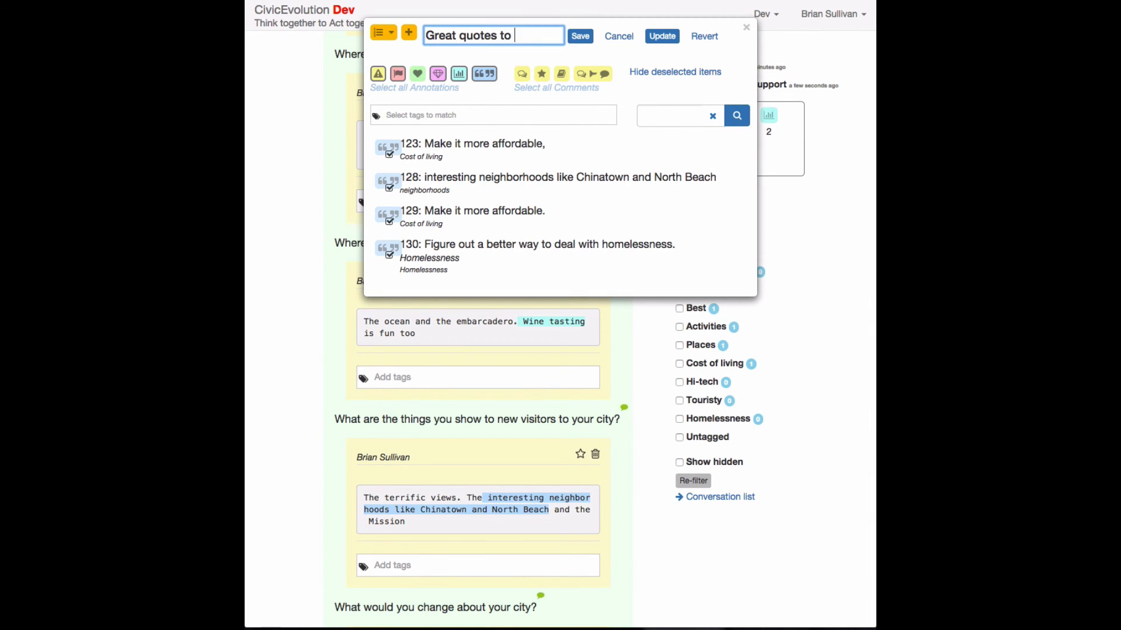
pyautogui.click(579, 36)
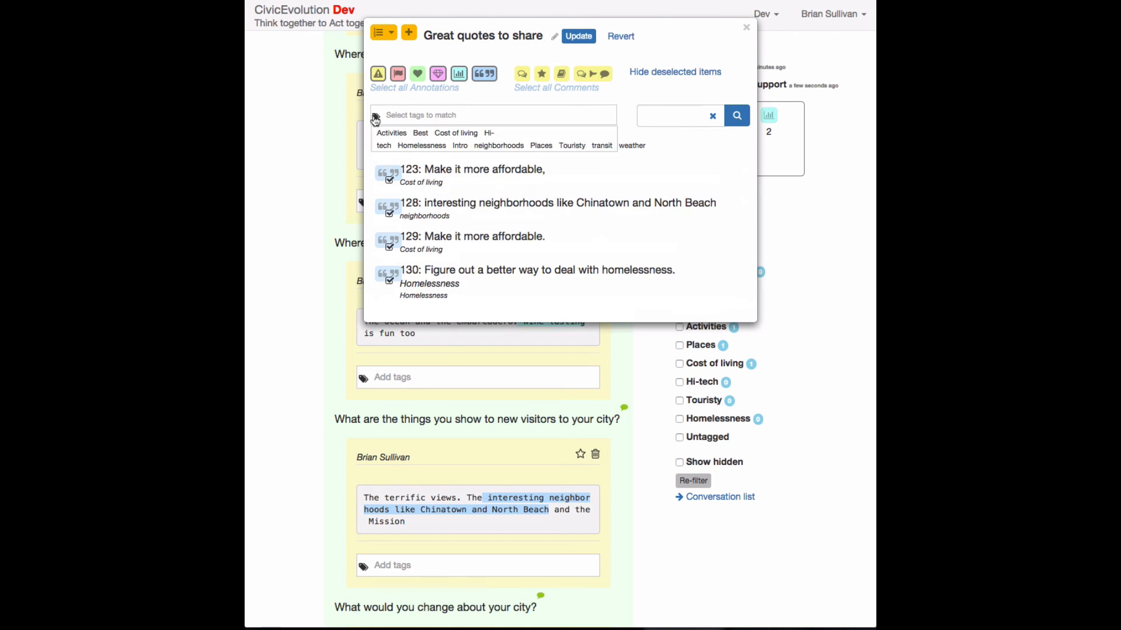